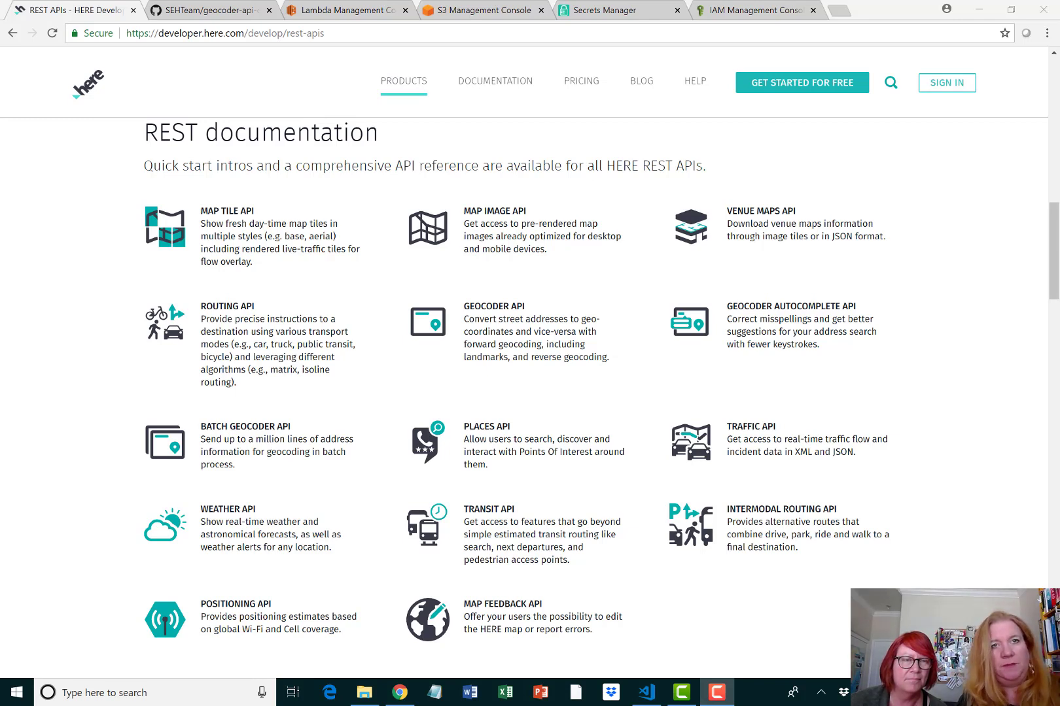
pyautogui.moveTo(576, 296)
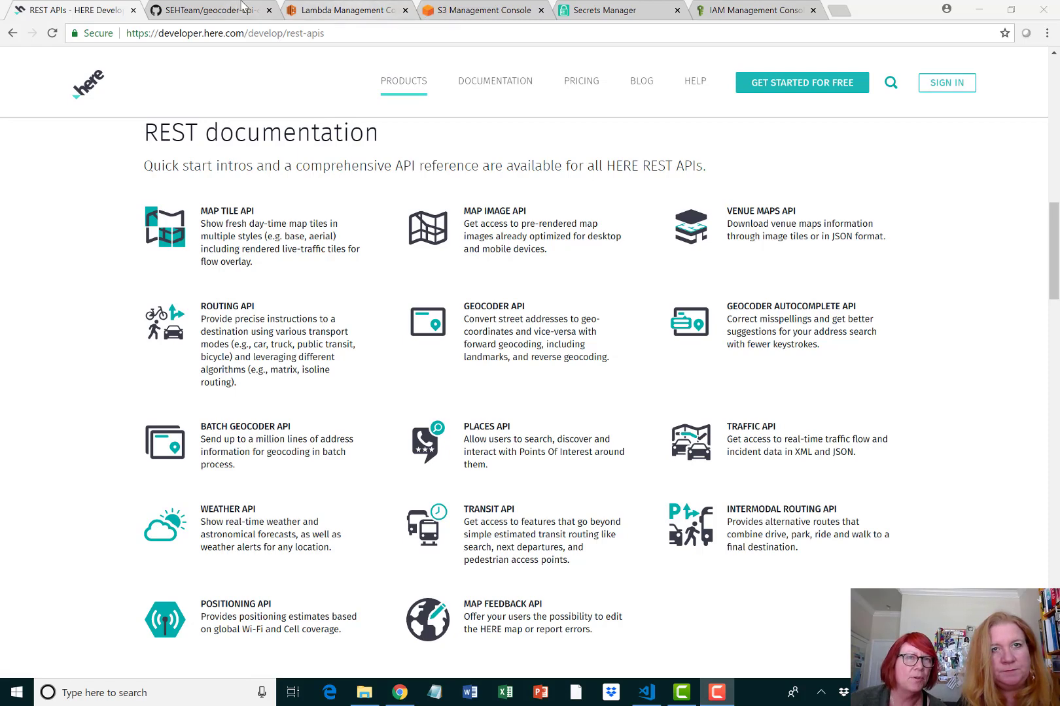
# Step: Show the geocoder-api-demo README with its serverless geocoding architecture diagram
pyautogui.click(210, 10)
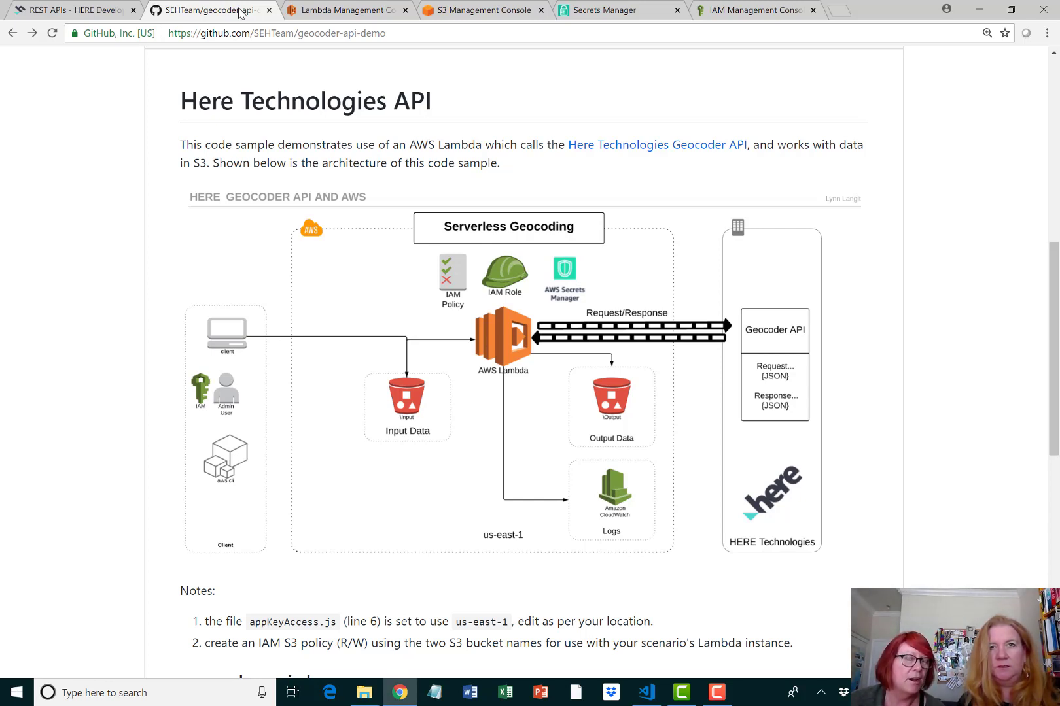
pyautogui.moveTo(483, 10)
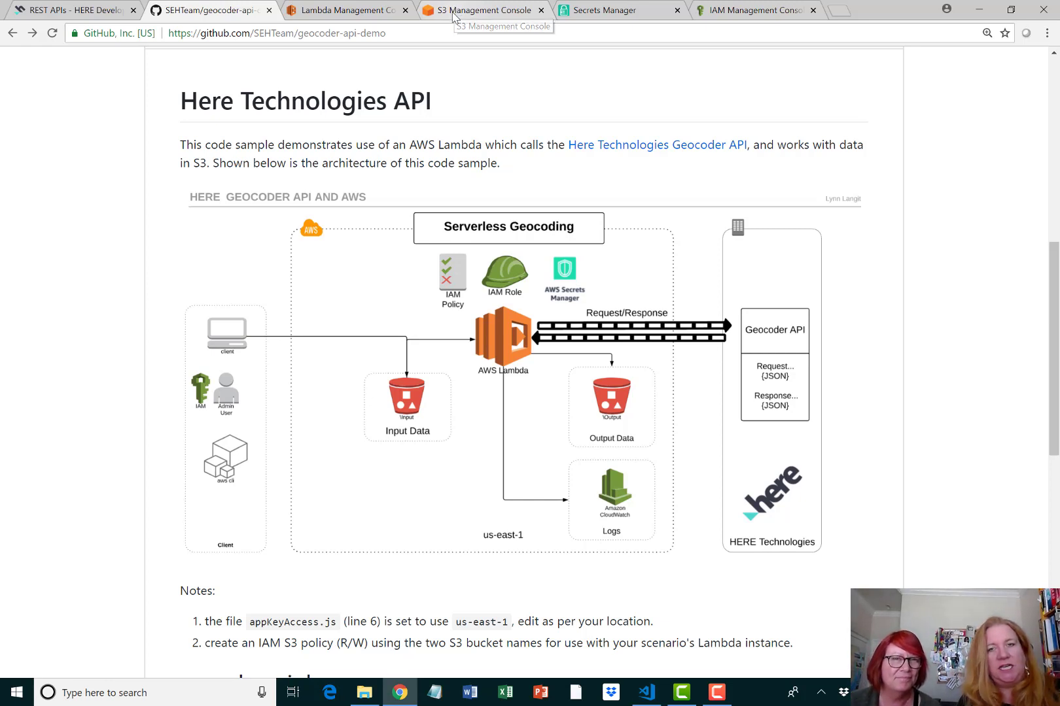
# Step: Upload address.json (140 B) into the bucket's sourceFiles folder
pyautogui.click(481, 10)
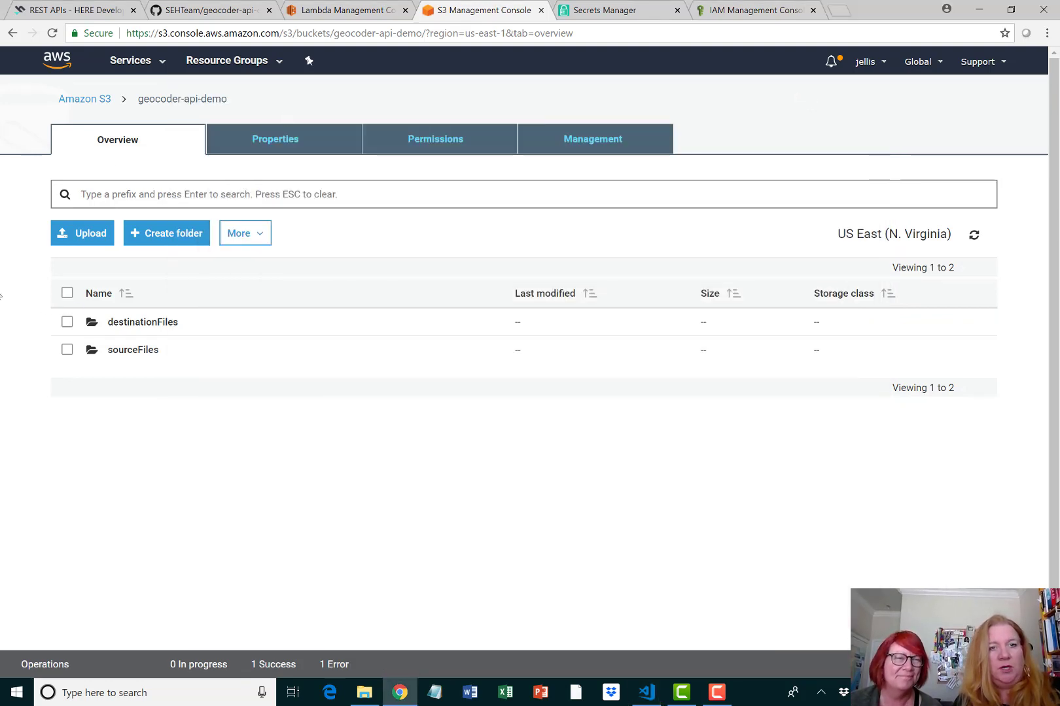
pyautogui.click(132, 349)
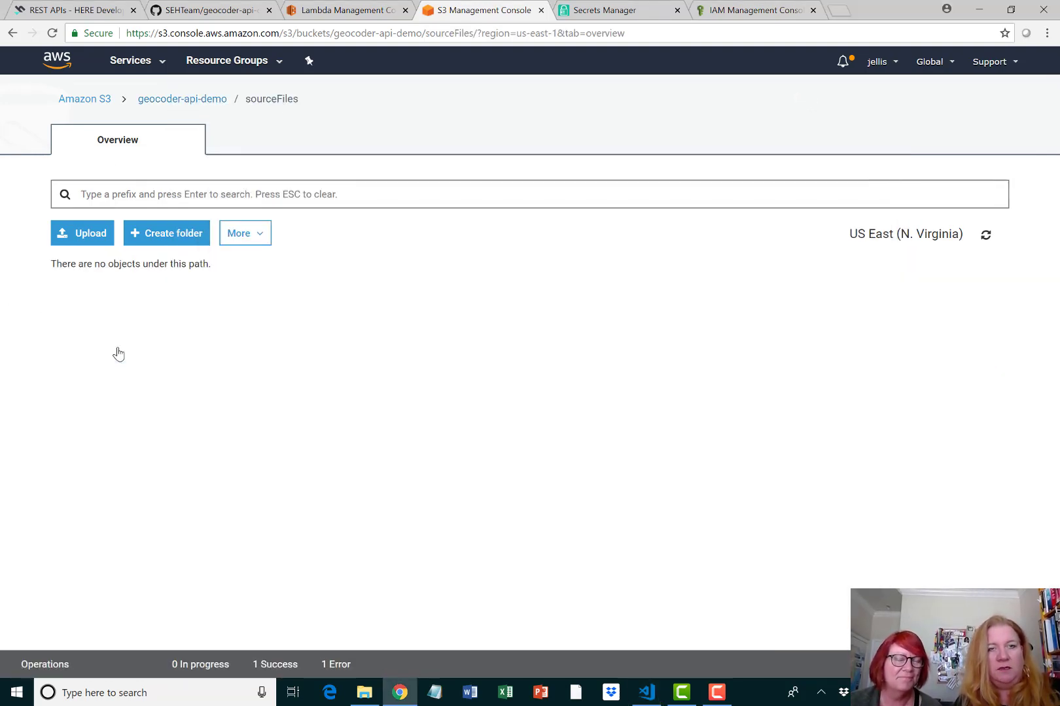
pyautogui.click(82, 233)
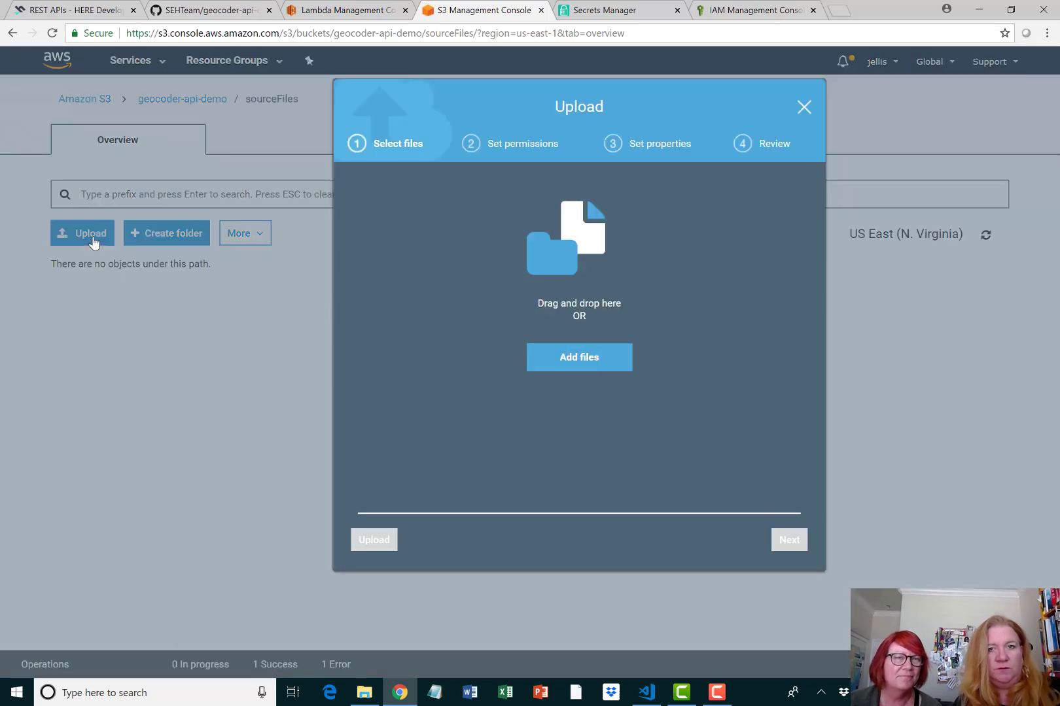
pyautogui.click(578, 357)
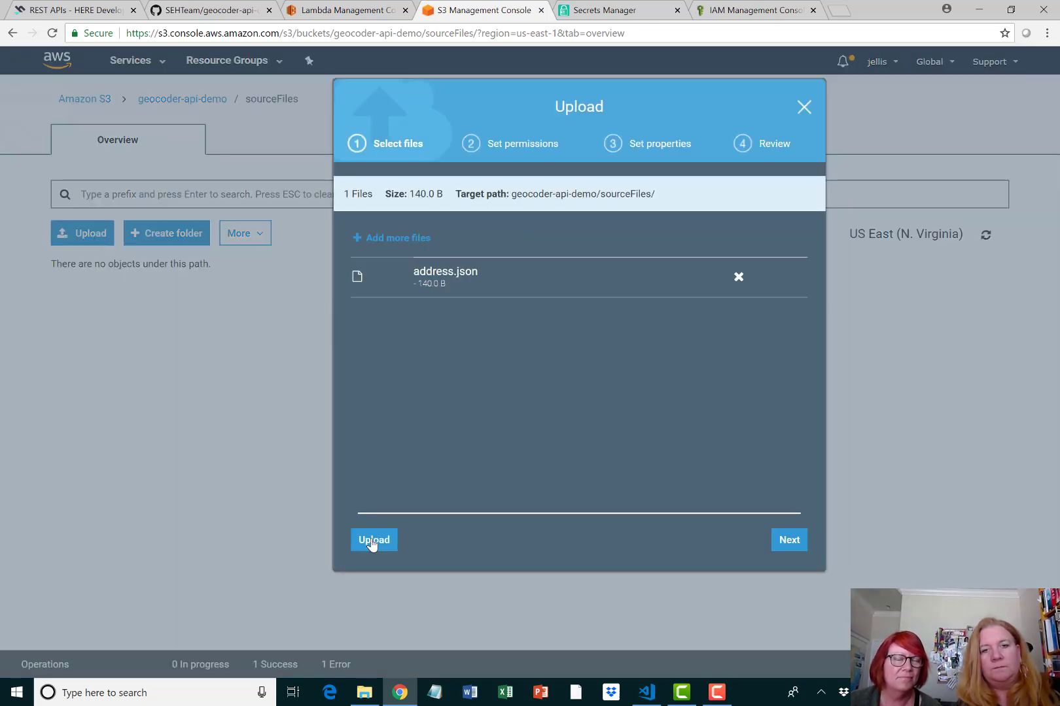
pyautogui.click(372, 540)
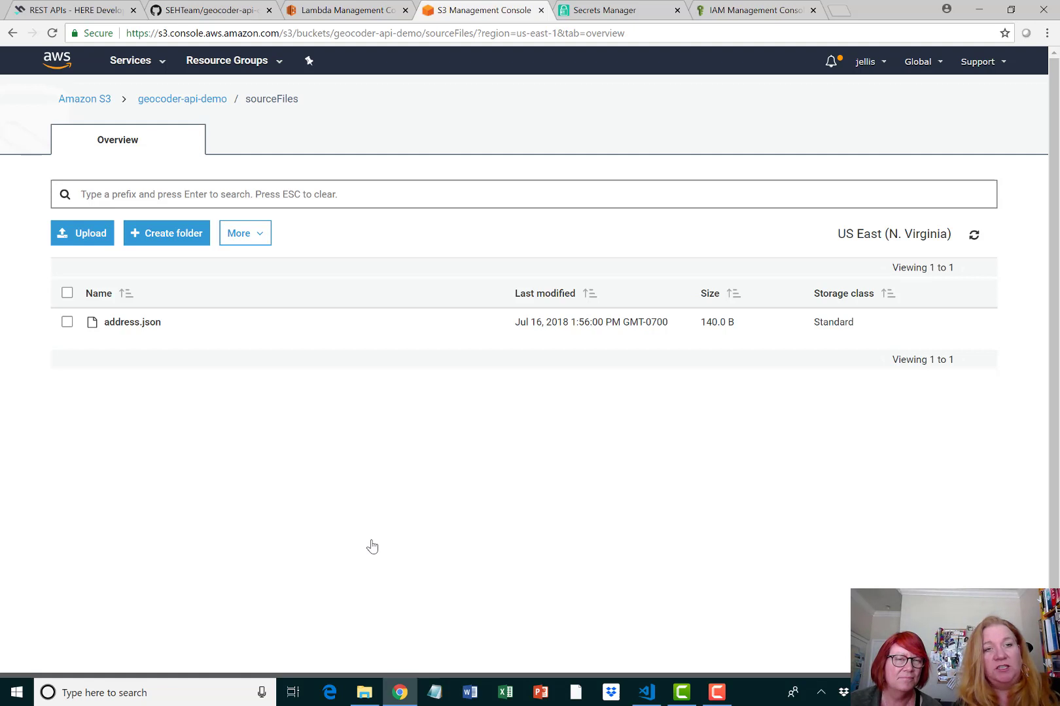
pyautogui.moveTo(364, 544)
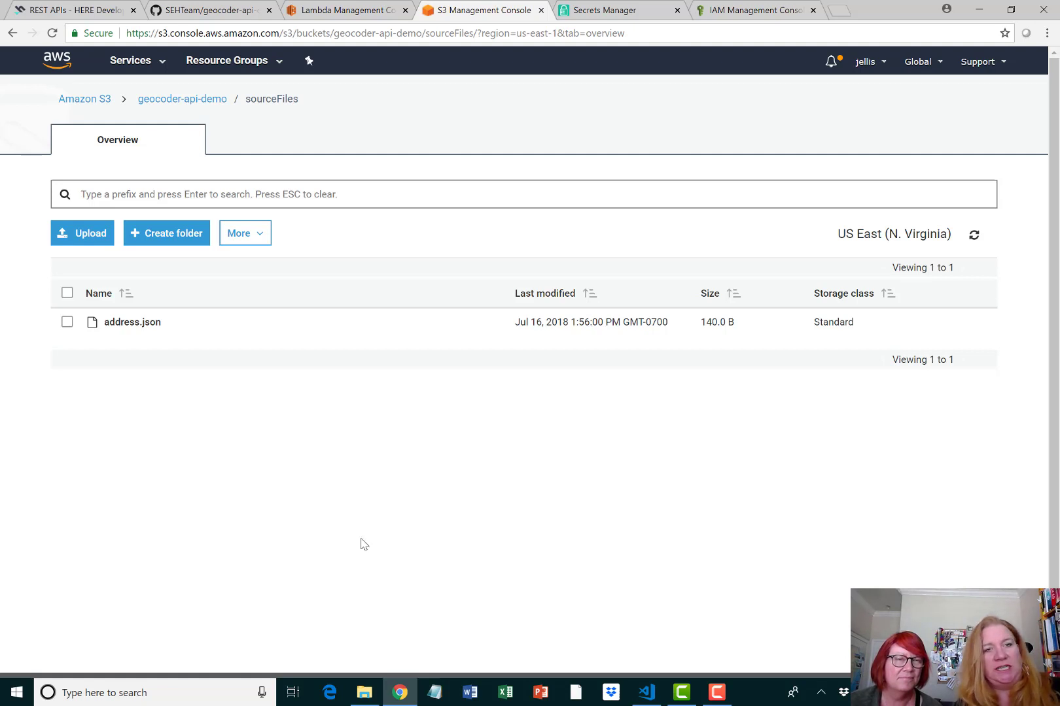
pyautogui.moveTo(181, 98)
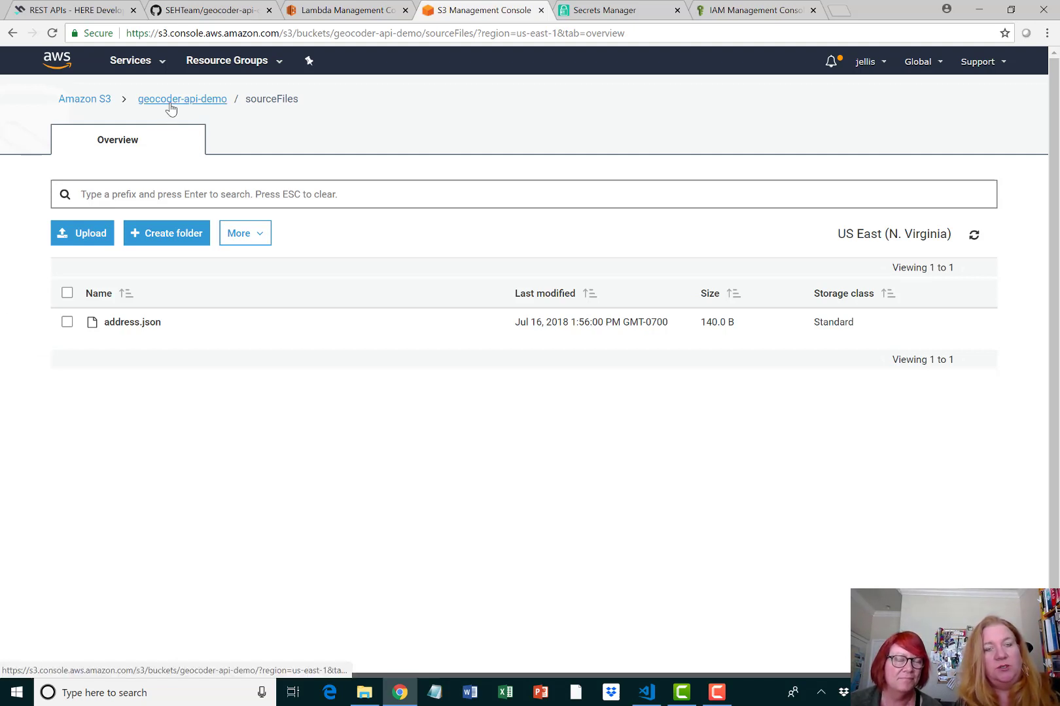
# Step: Download address_withLatLong.json from destinationFiles to view the added latitude and longitude
pyautogui.click(182, 99)
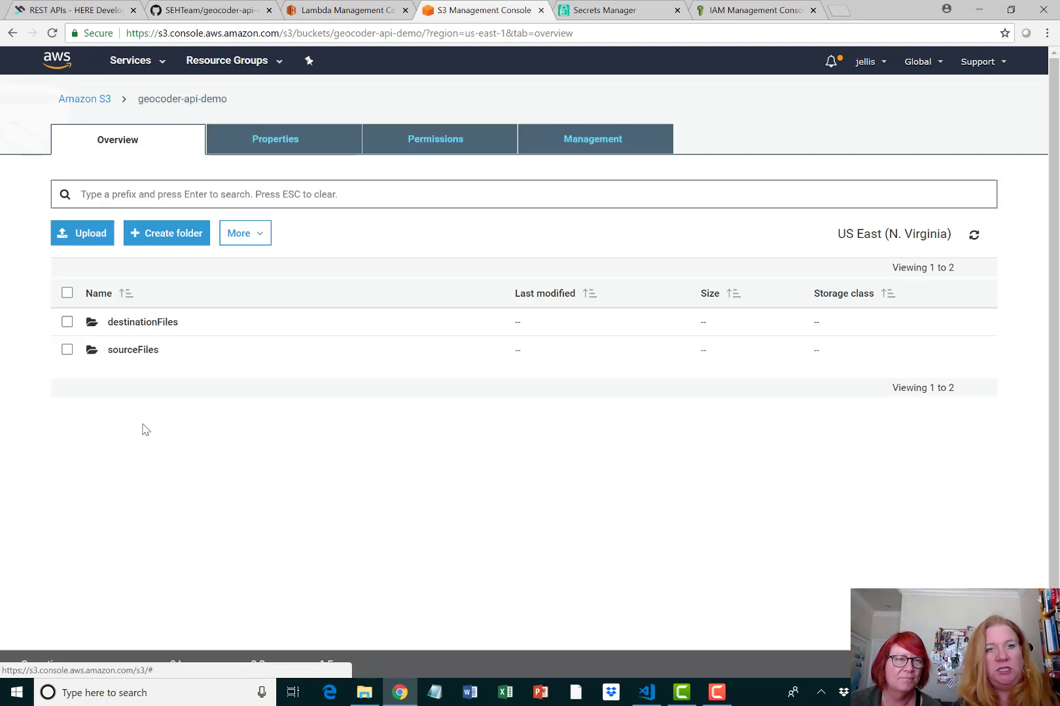
pyautogui.click(142, 322)
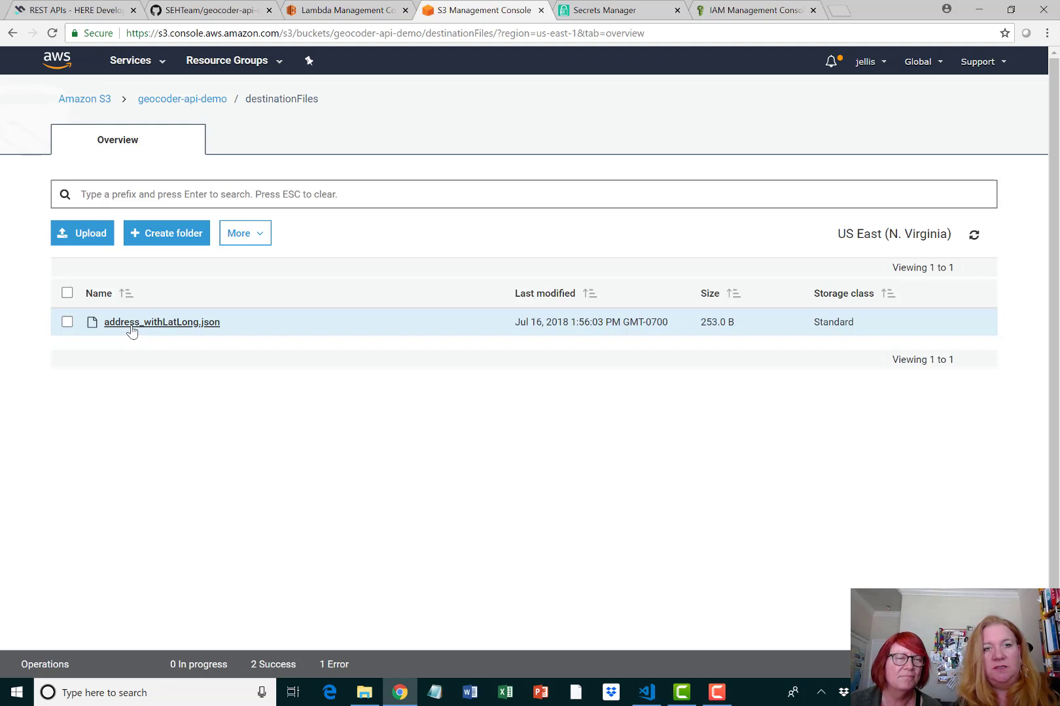
pyautogui.rightClick(131, 321)
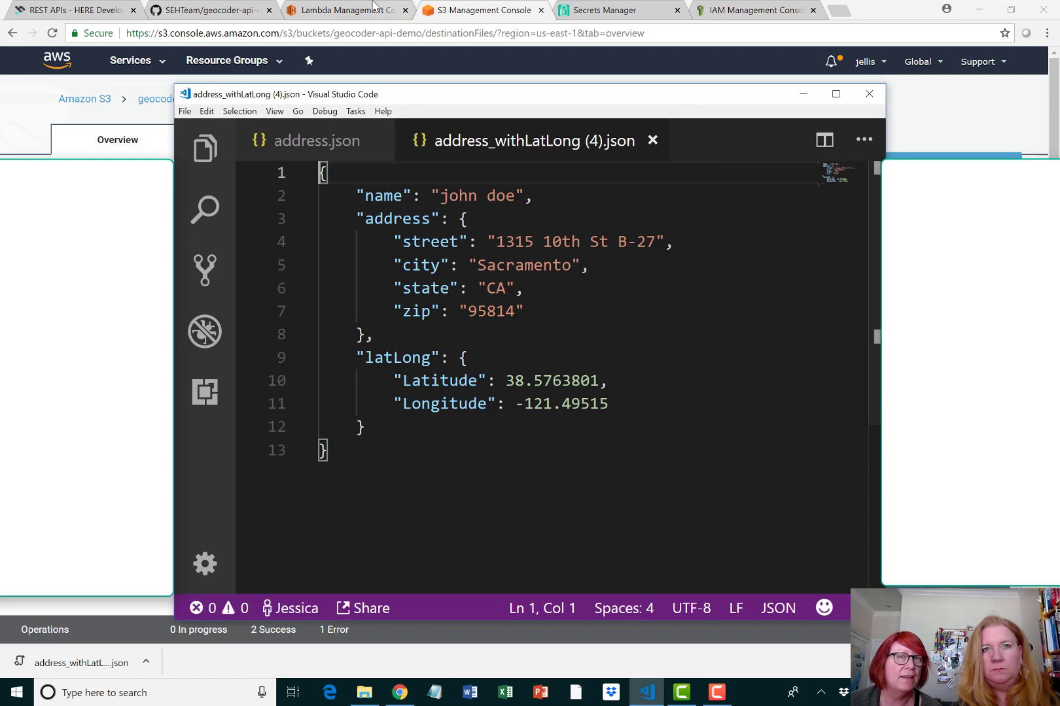
# Step: Review the Lambda function's invocation metrics, then its configuration down to the execution role
pyautogui.click(344, 10)
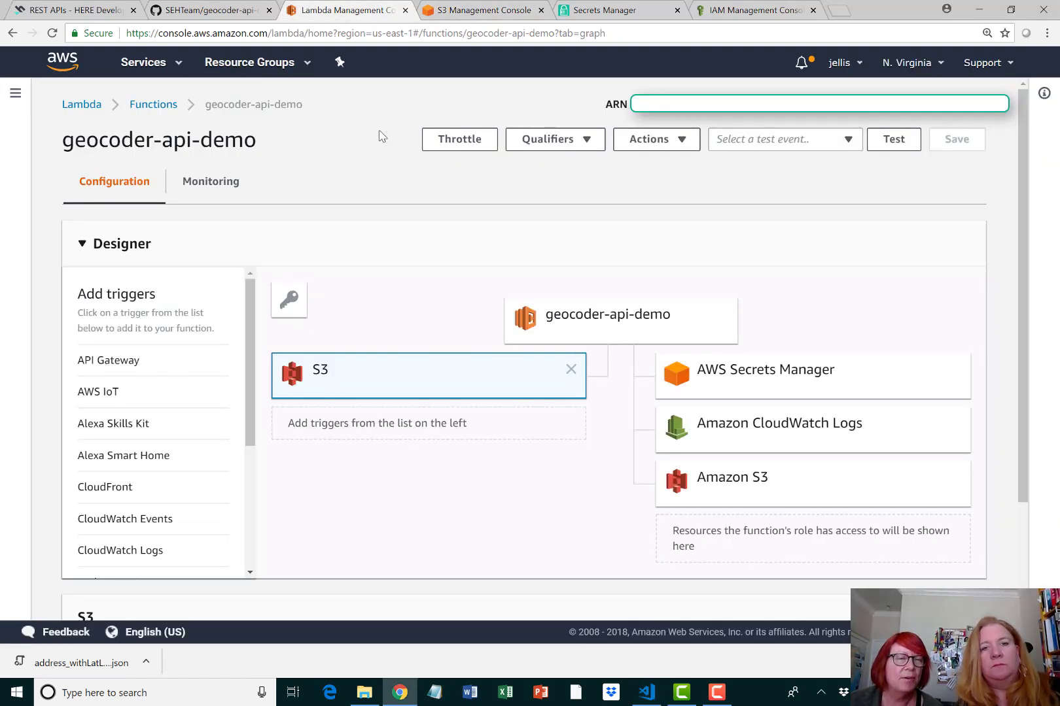
pyautogui.moveTo(460, 465)
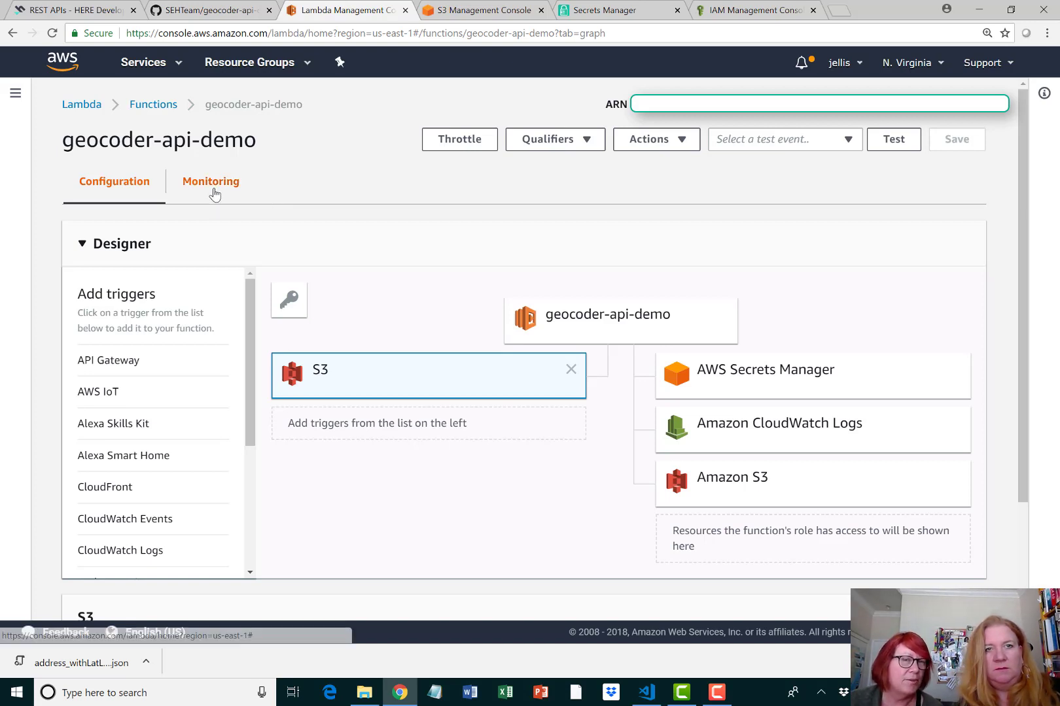
pyautogui.click(210, 181)
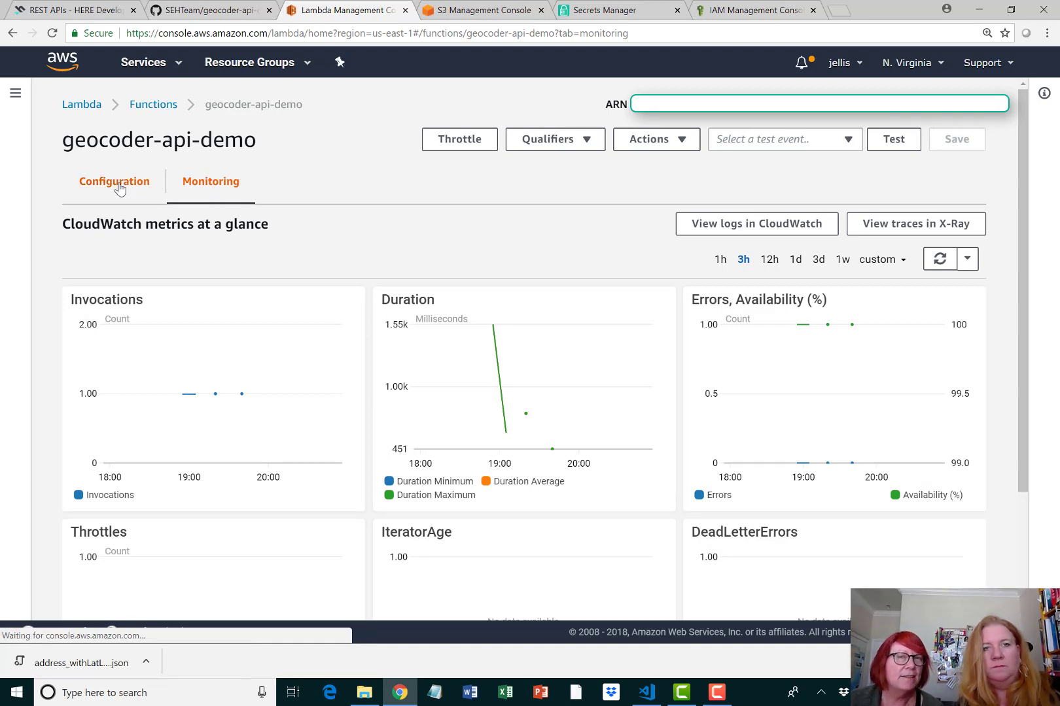
pyautogui.click(115, 181)
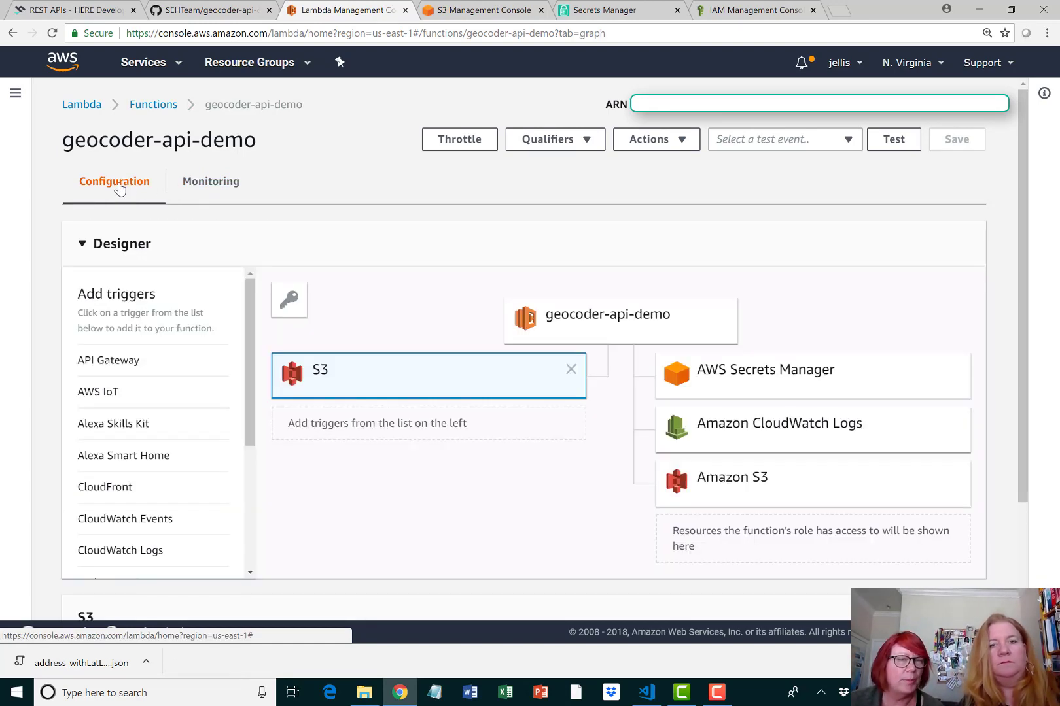
pyautogui.scroll(-3)
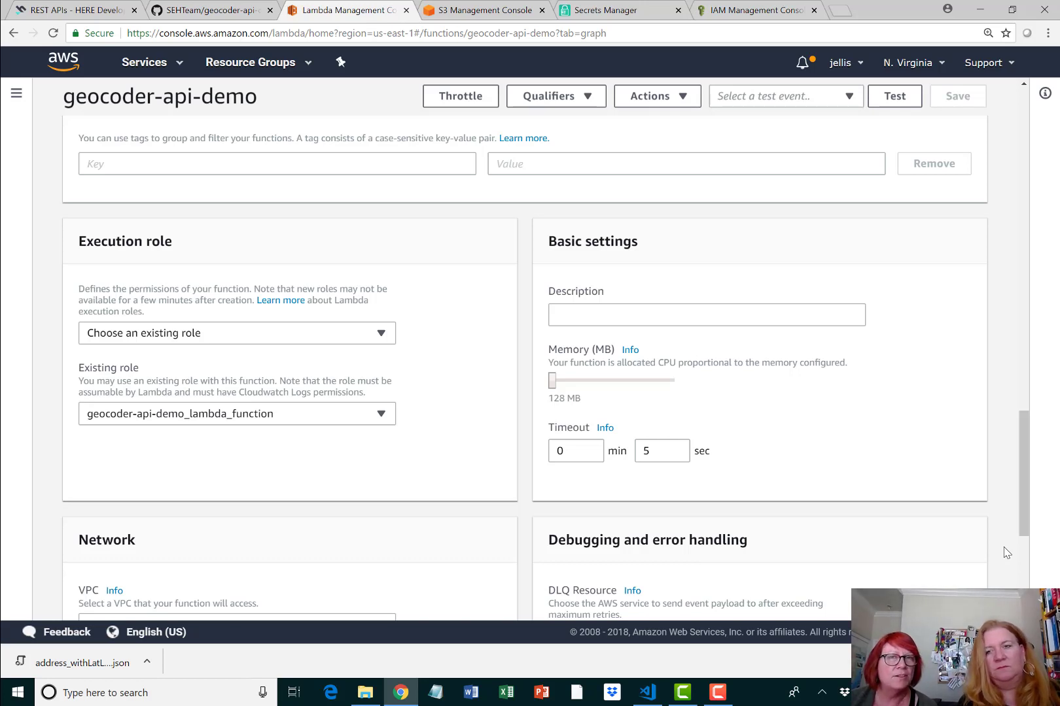
pyautogui.moveTo(877, 36)
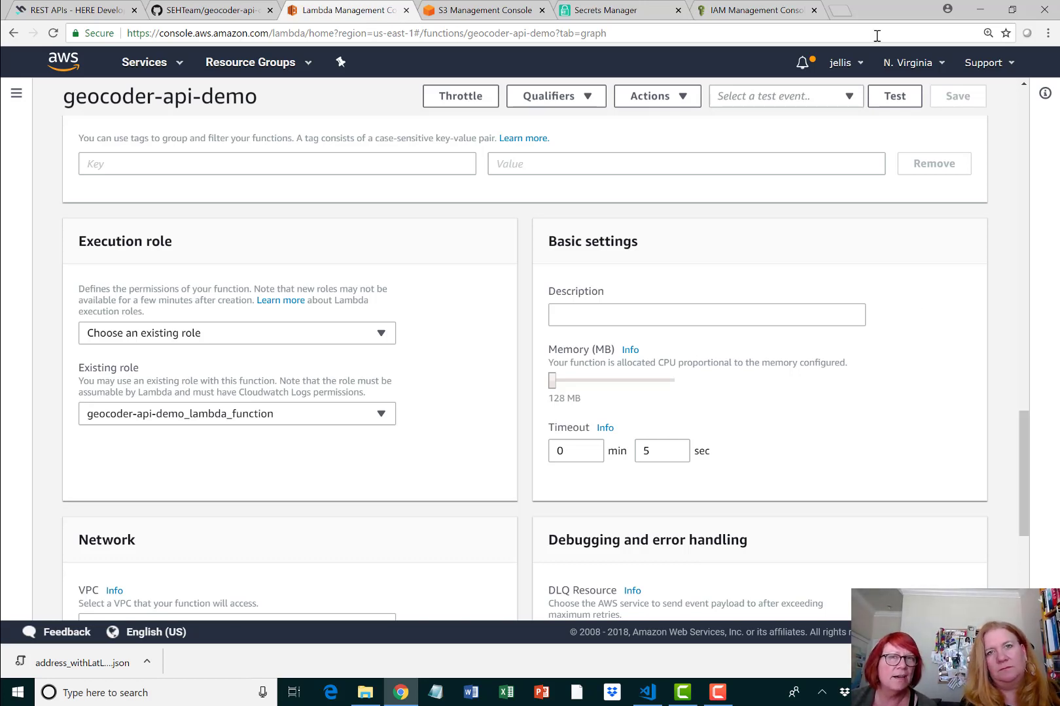
# Step: Show the here.com/geocoder/demo secret with its app_id and app_code keys
pyautogui.click(618, 11)
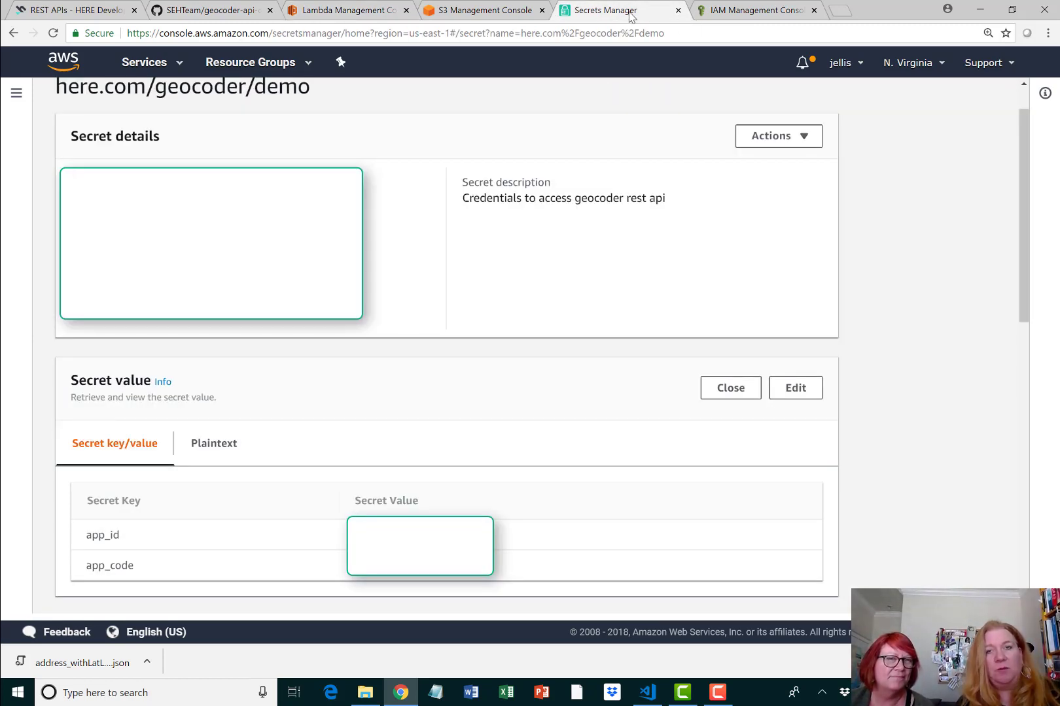
pyautogui.moveTo(283, 433)
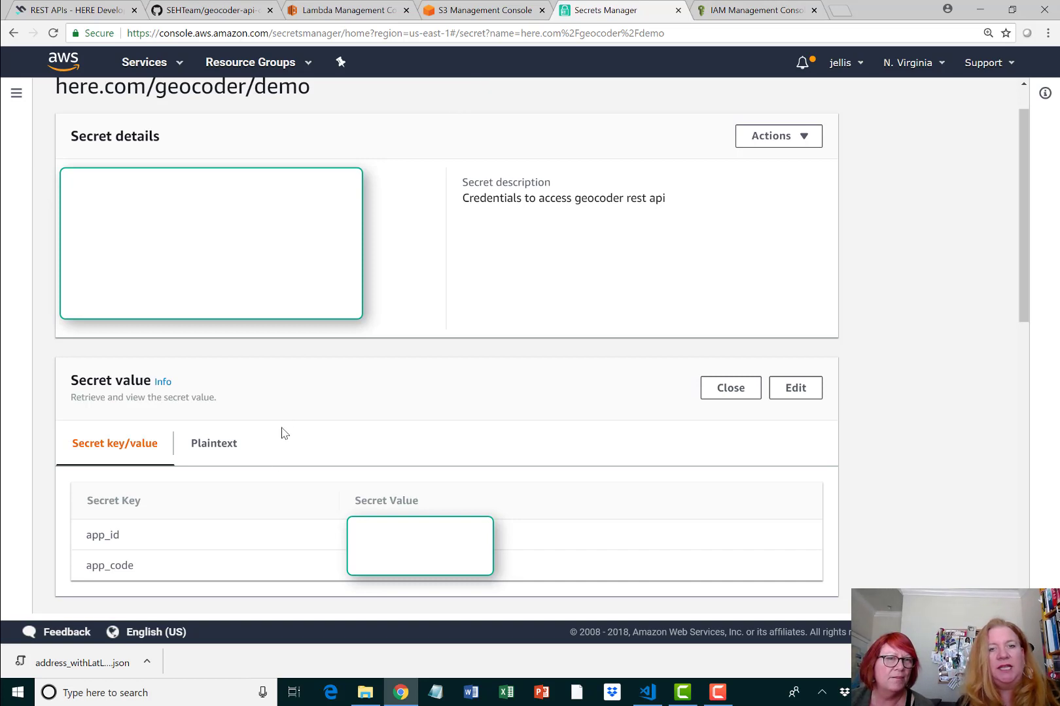
pyautogui.moveTo(263, 516)
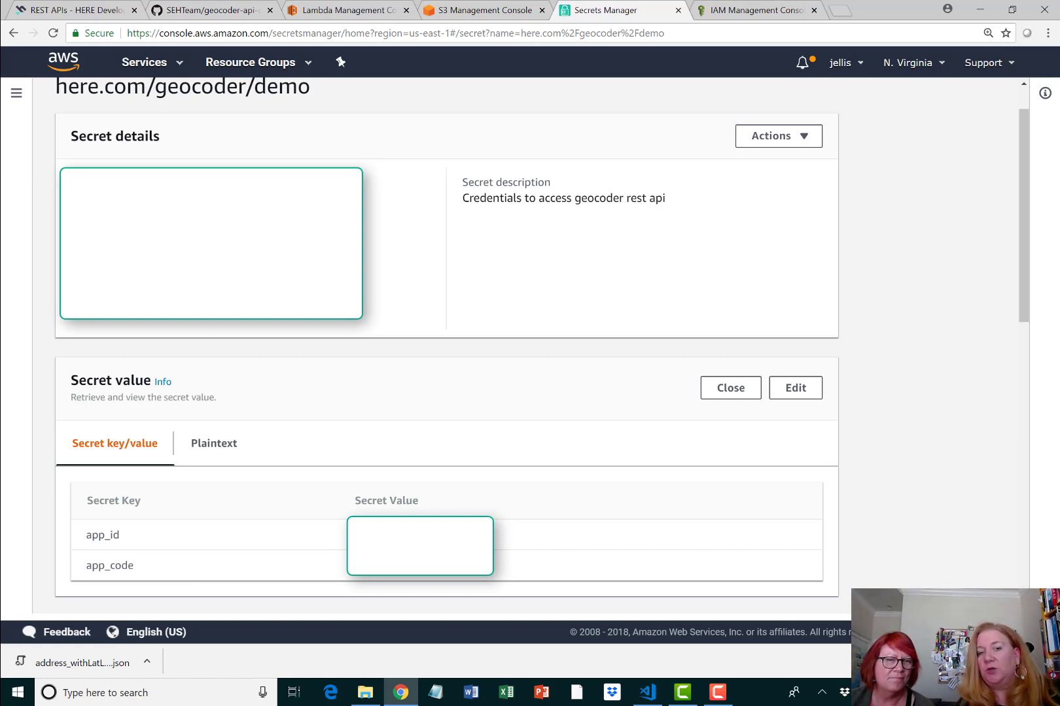
pyautogui.moveTo(503, 543)
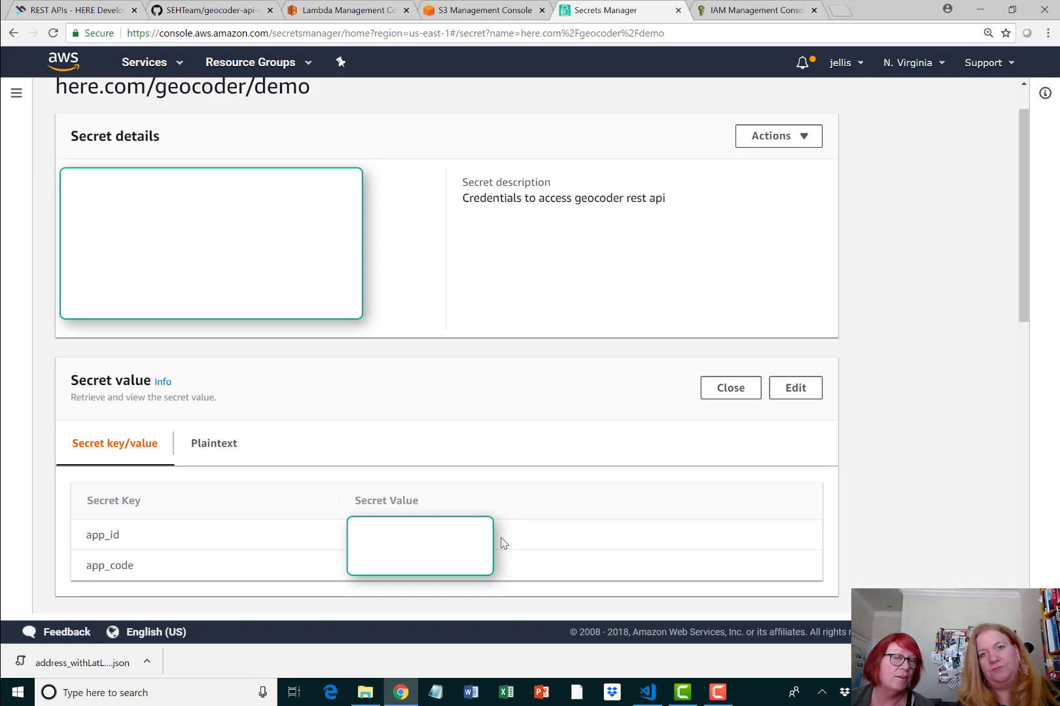
pyautogui.moveTo(660, 290)
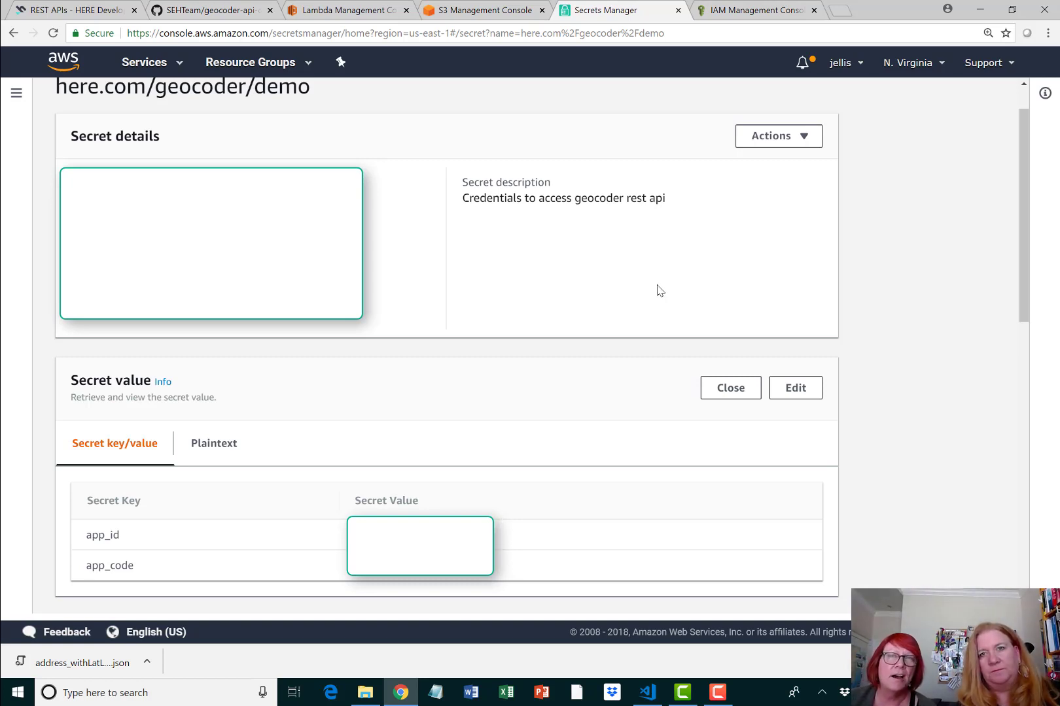
# Step: Show the geocoderLambdaDemo_S3_ReadOnly inline policy JSON allowing GetObject on sourceFiles JSON files
pyautogui.click(756, 11)
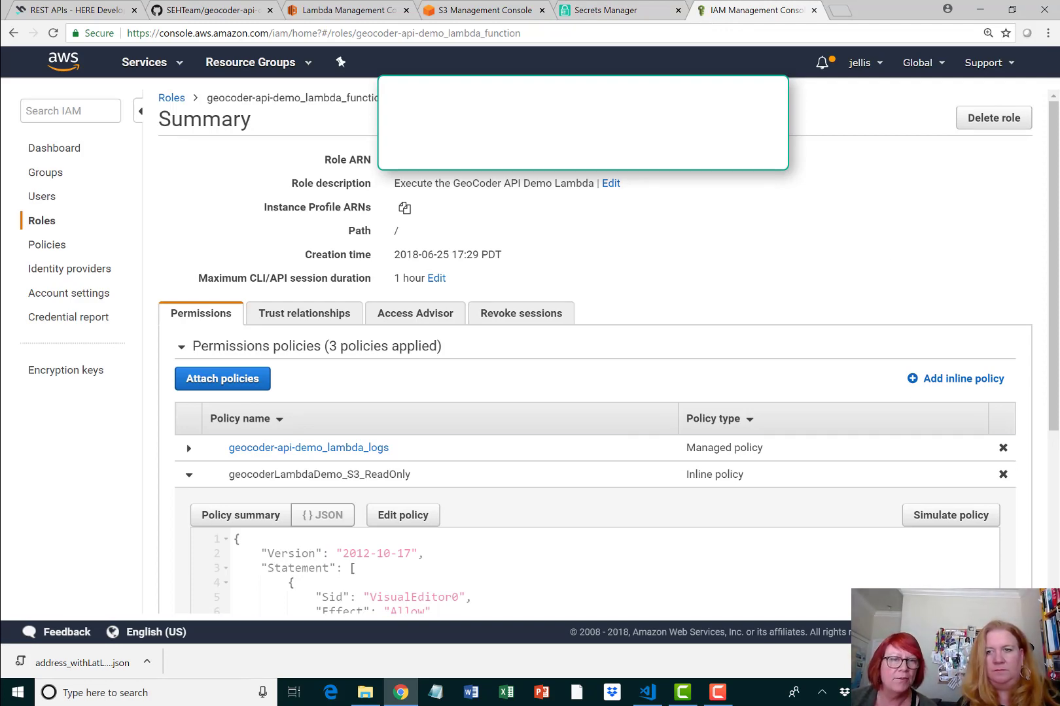
pyautogui.scroll(-3)
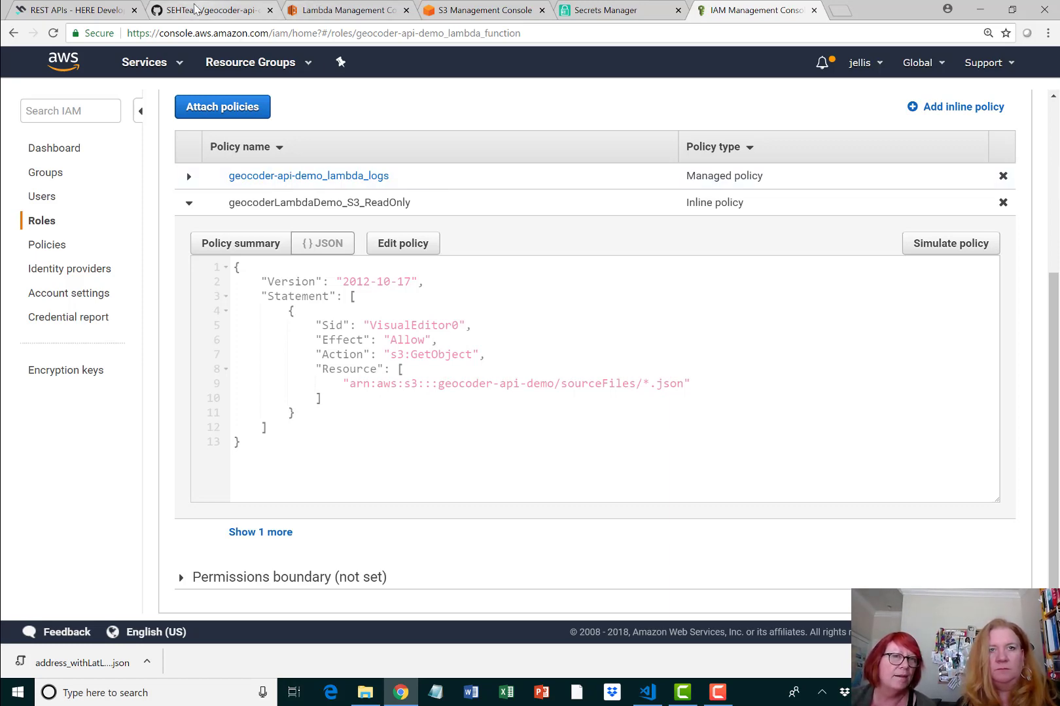
# Step: Show the SEHTeam/geocoder-api-demo Code page with its commits and file listing
pyautogui.click(209, 10)
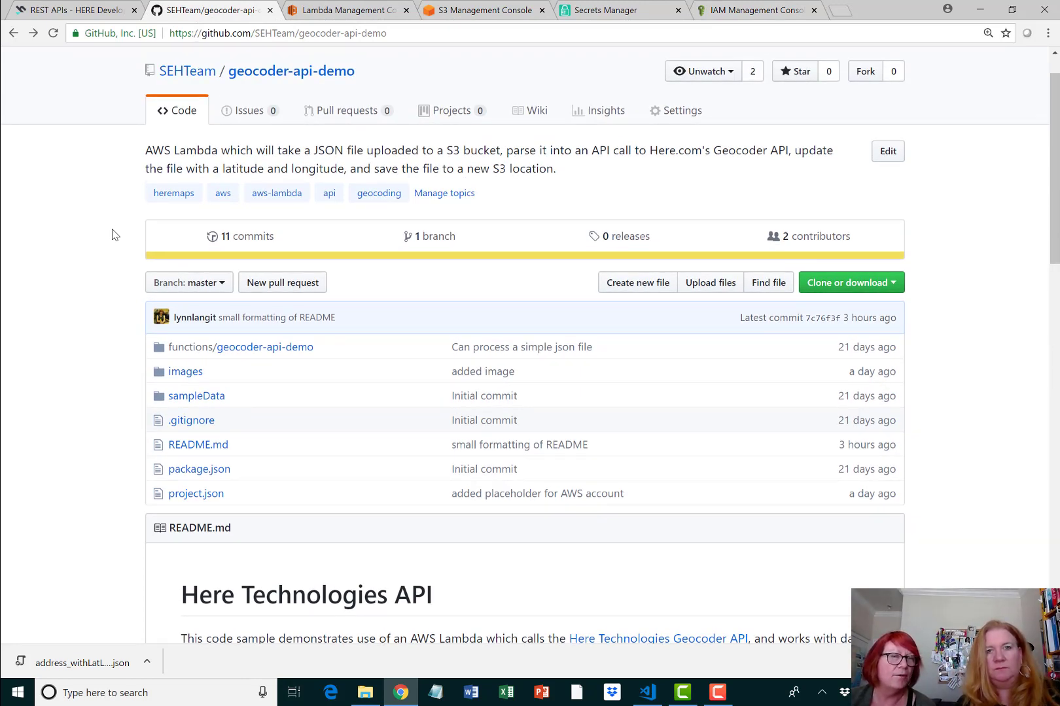
pyautogui.moveTo(6, 323)
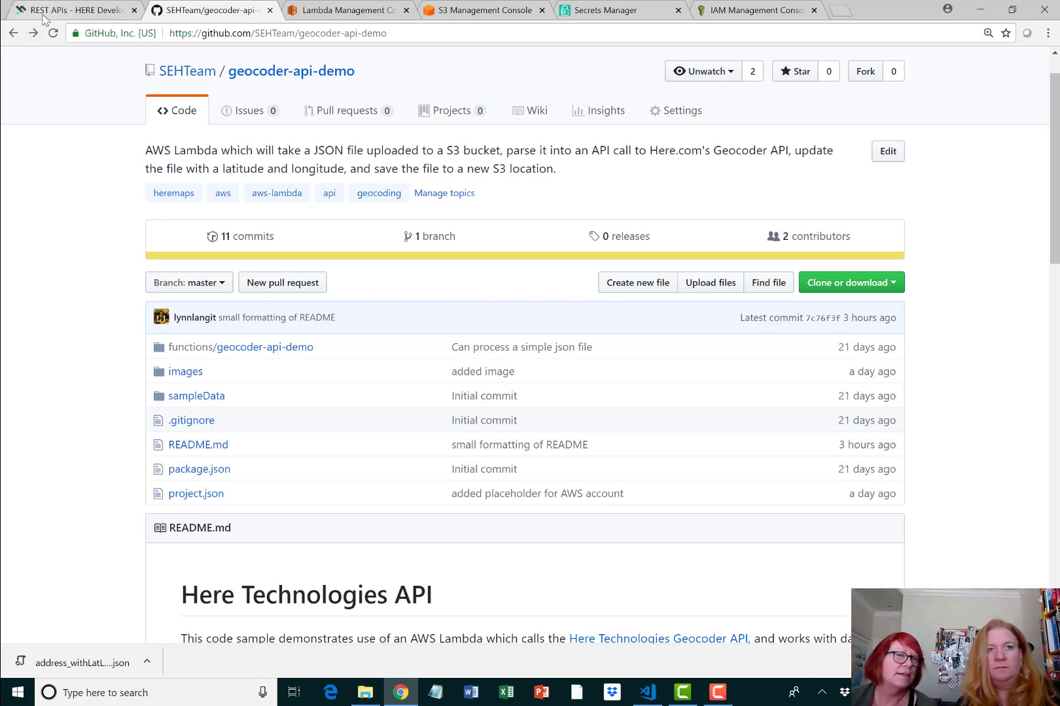
# Step: Scroll through the HERE geocode example's request URL and full JSON response
pyautogui.click(74, 11)
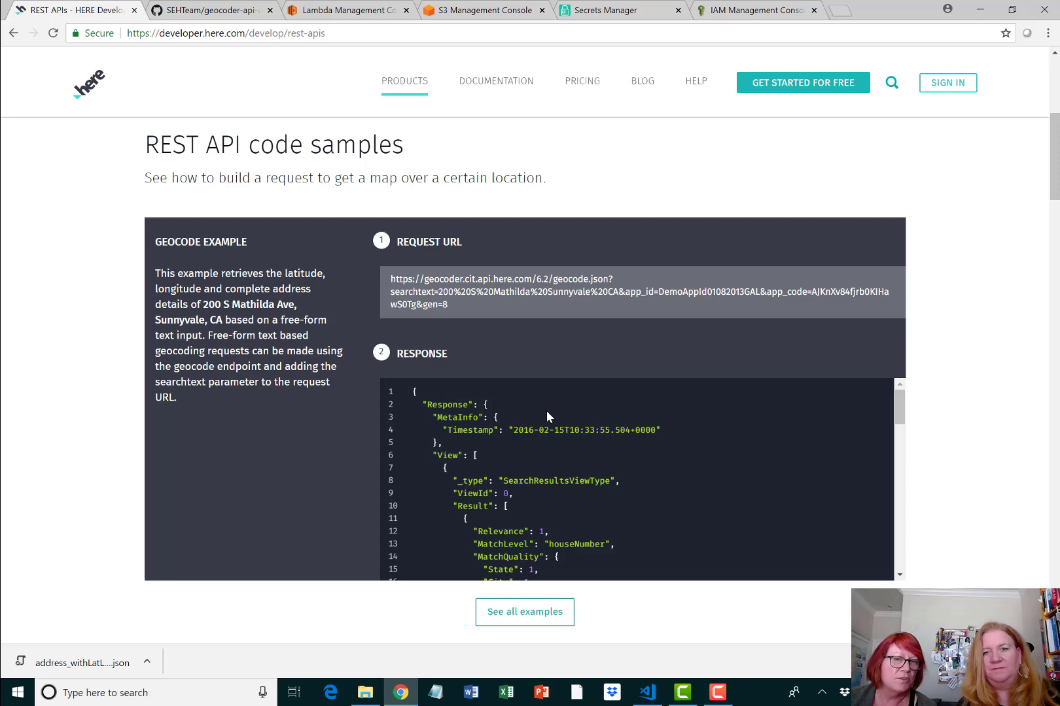
pyautogui.scroll(-3)
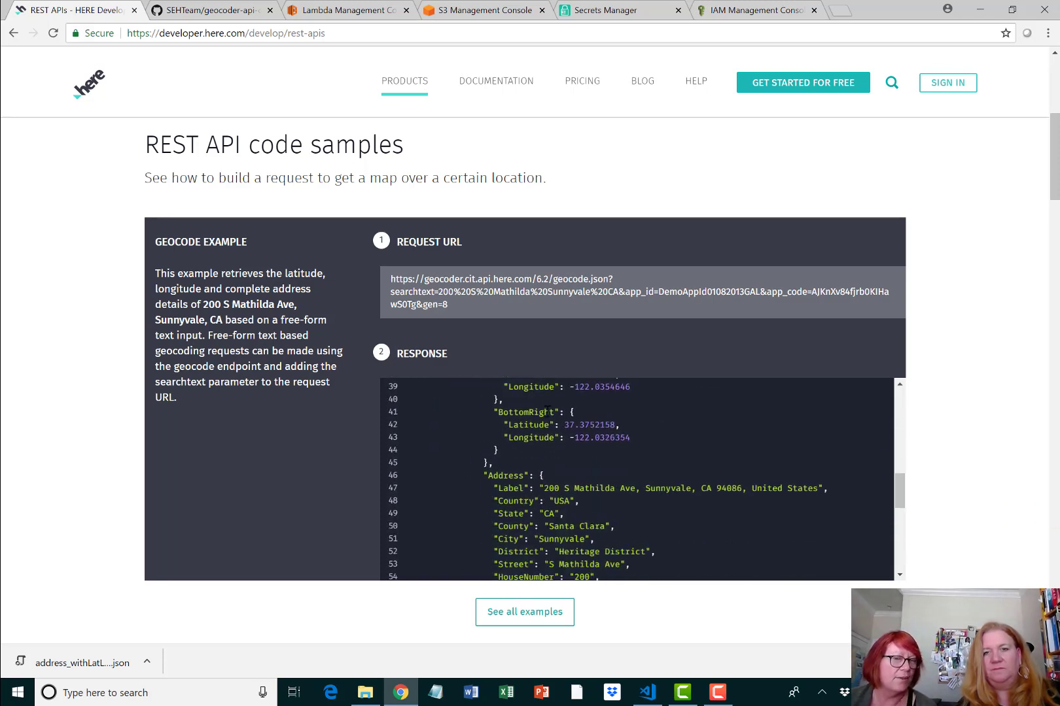
pyautogui.scroll(-3)
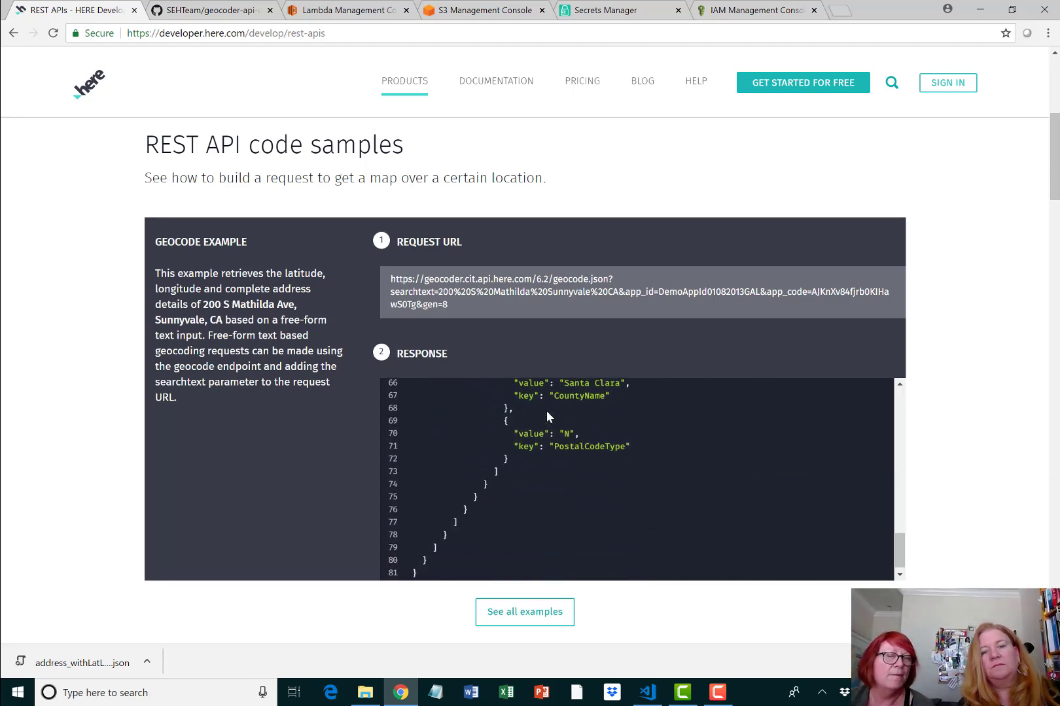